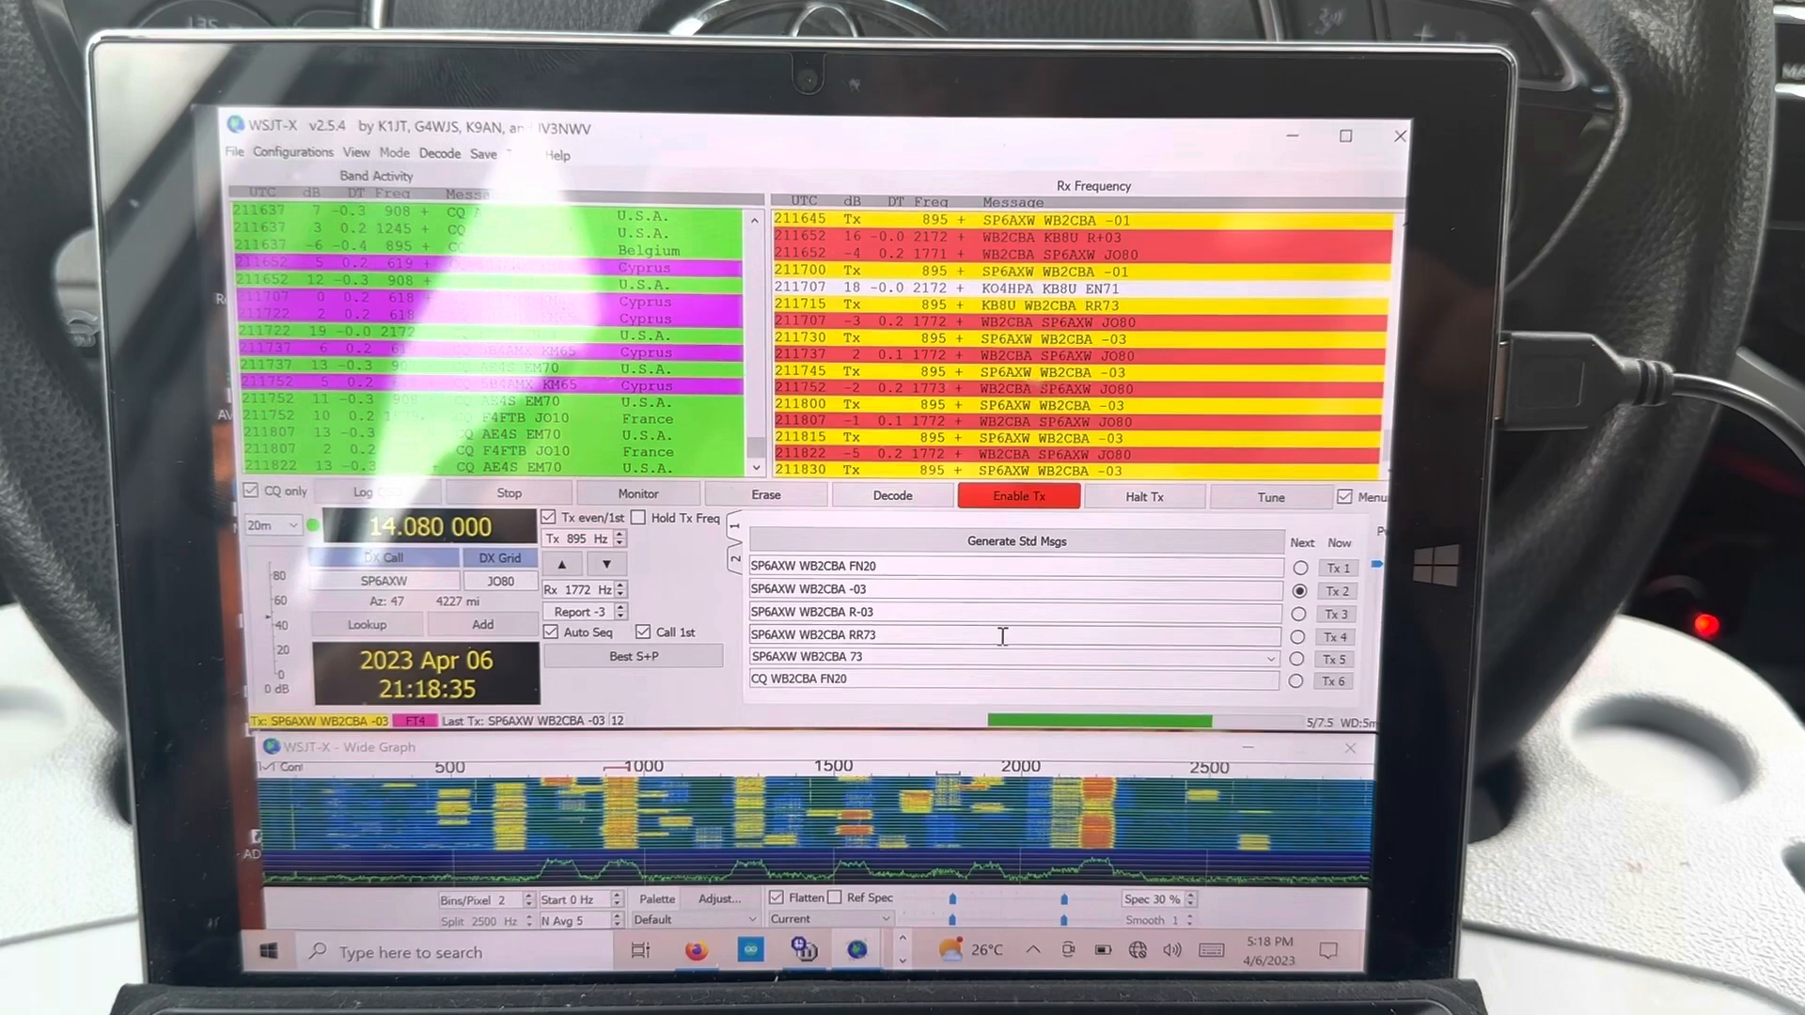
Set 1 s polling with default data and stop bits, pass the CAT test, and confirm
{"action": "left_click", "coordinate": [637, 493]}
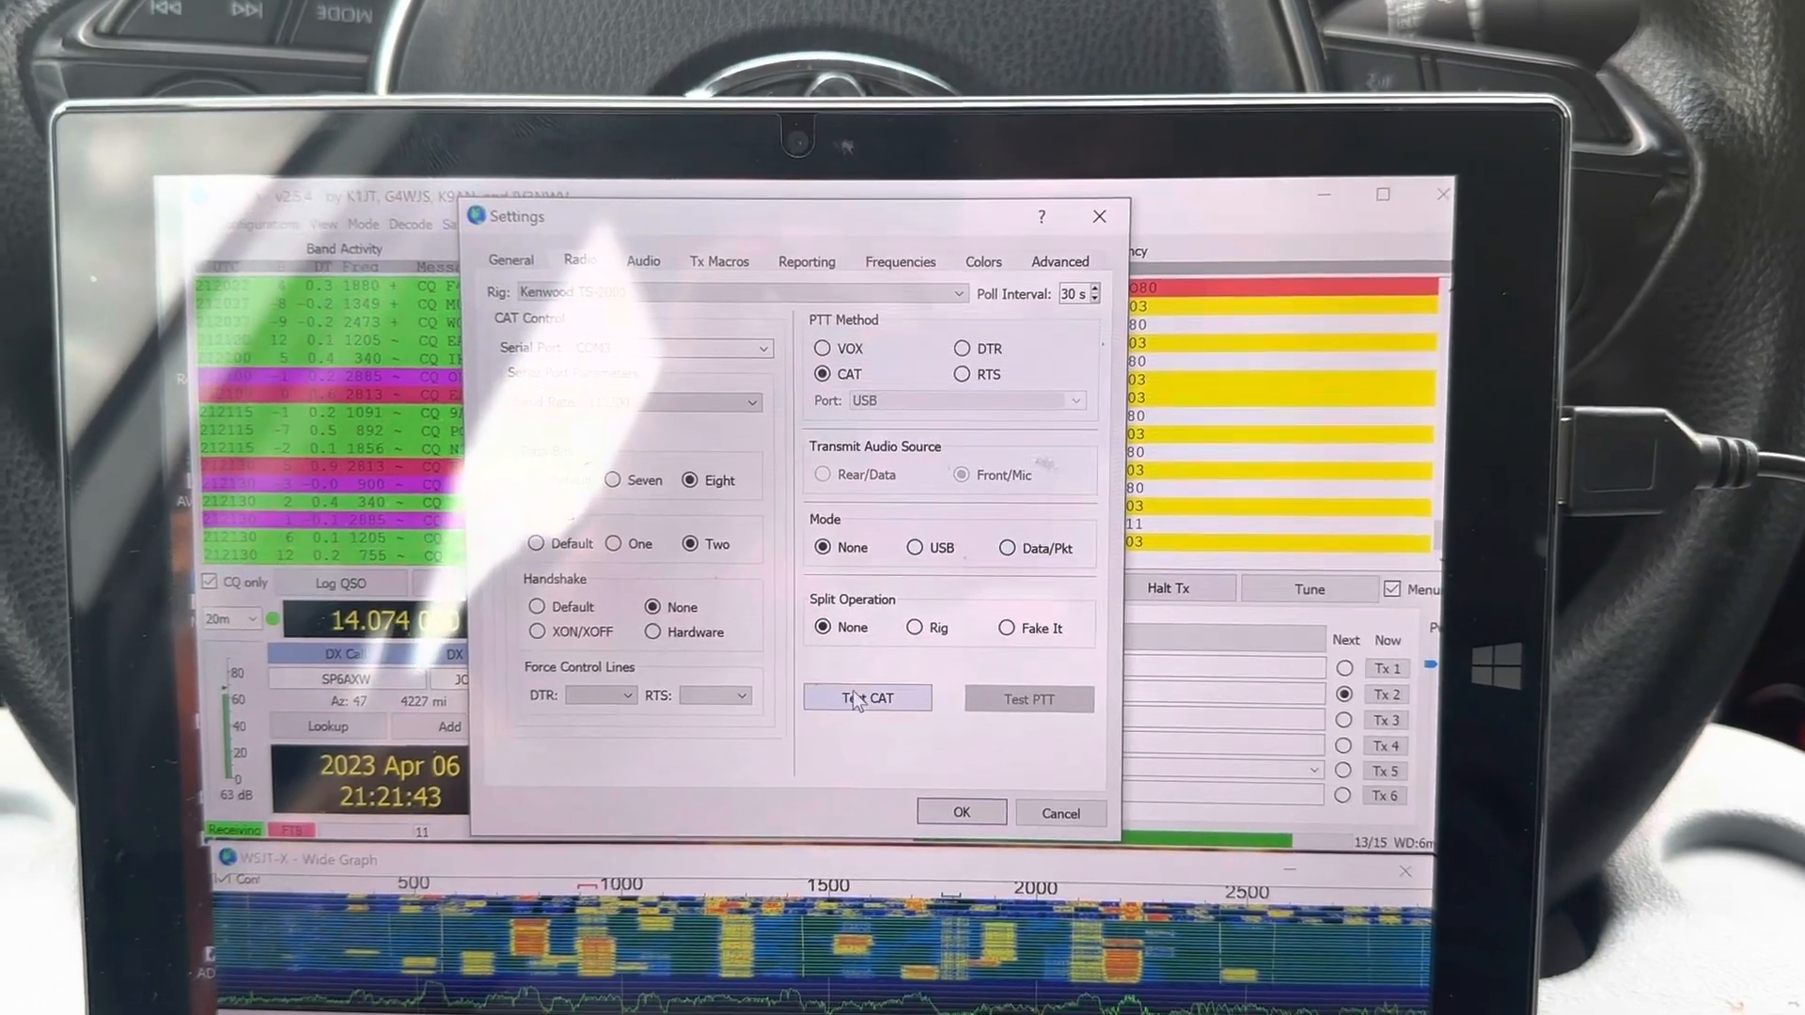
{"action": "left_click", "coordinate": [867, 698]}
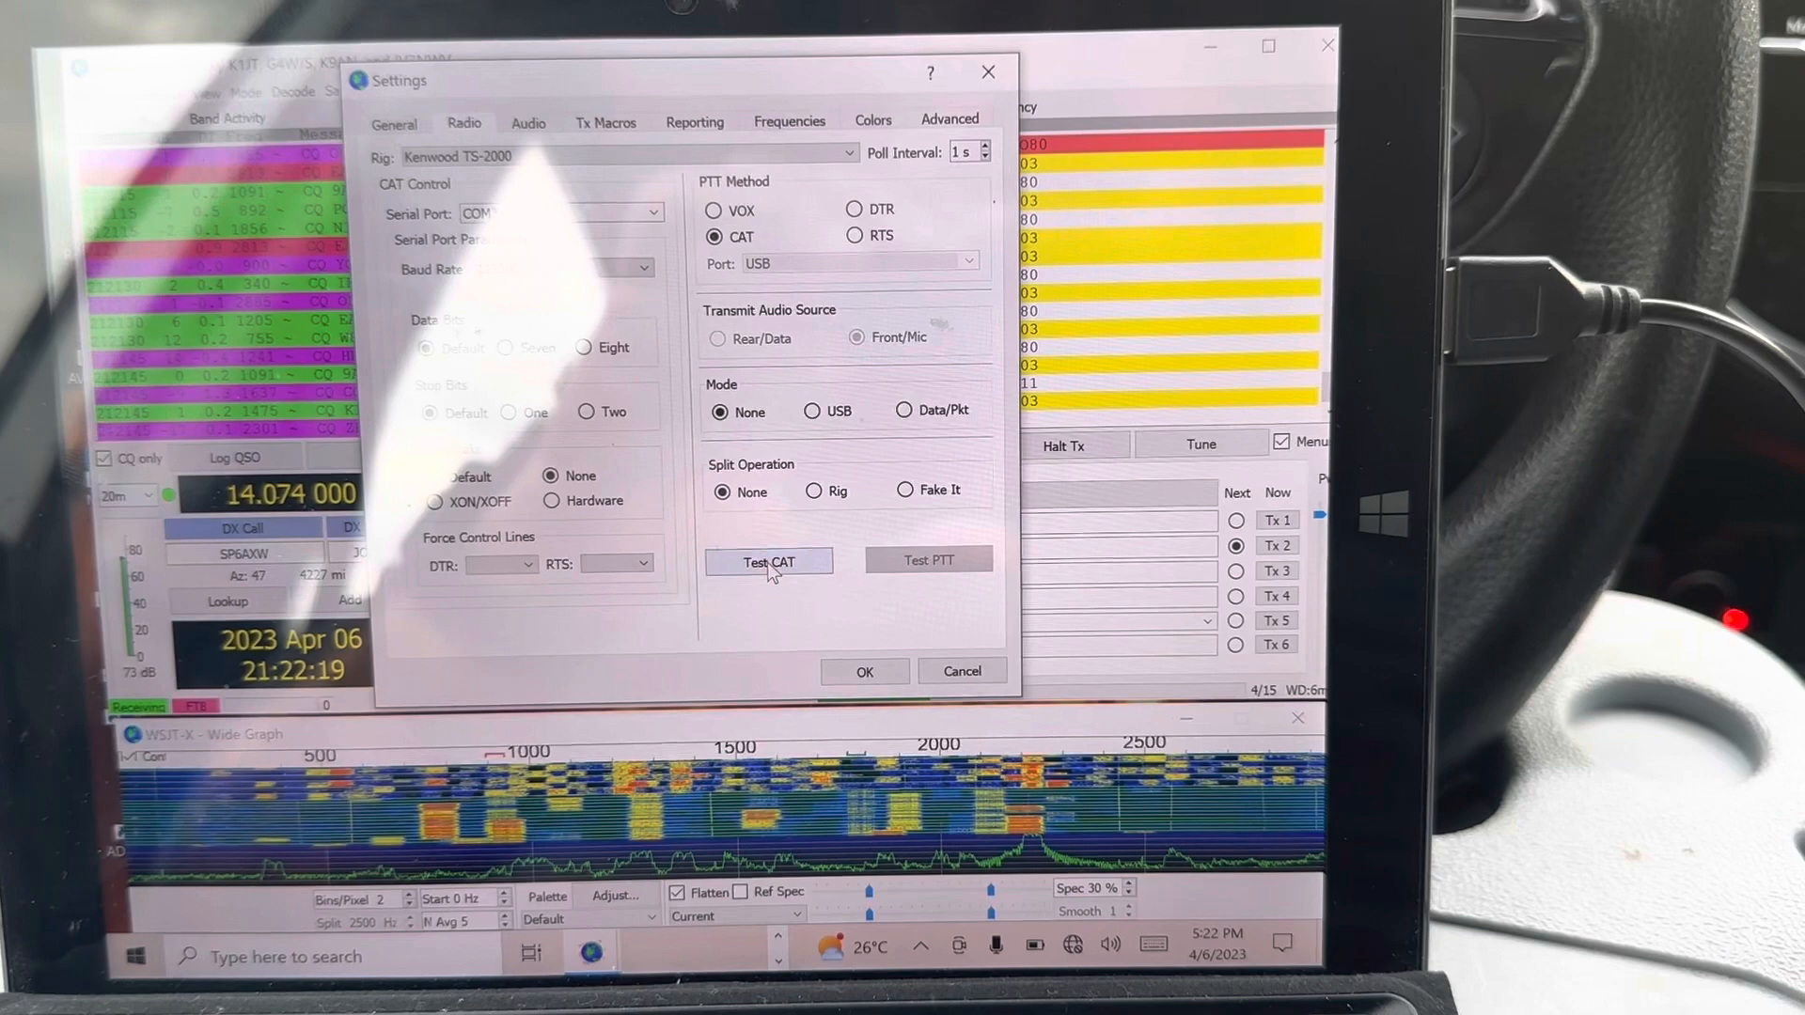
{"action": "left_click", "coordinate": [769, 562]}
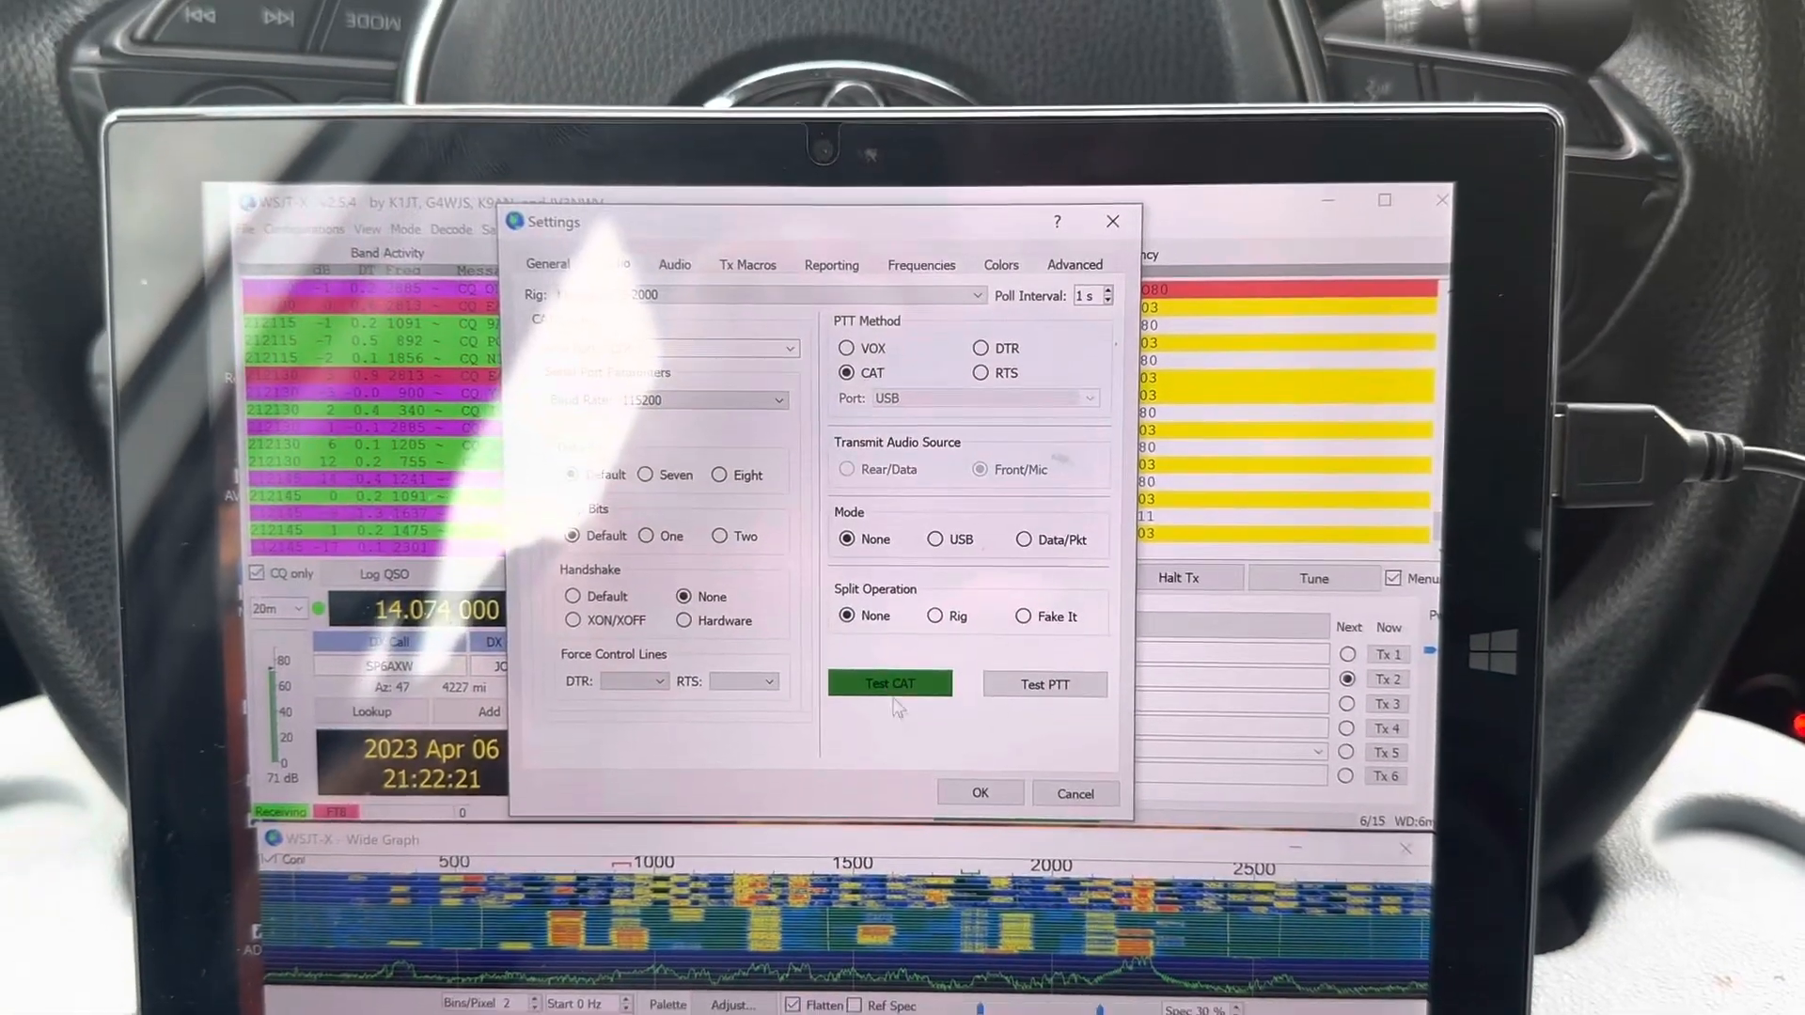
{"action": "left_click", "coordinate": [979, 793]}
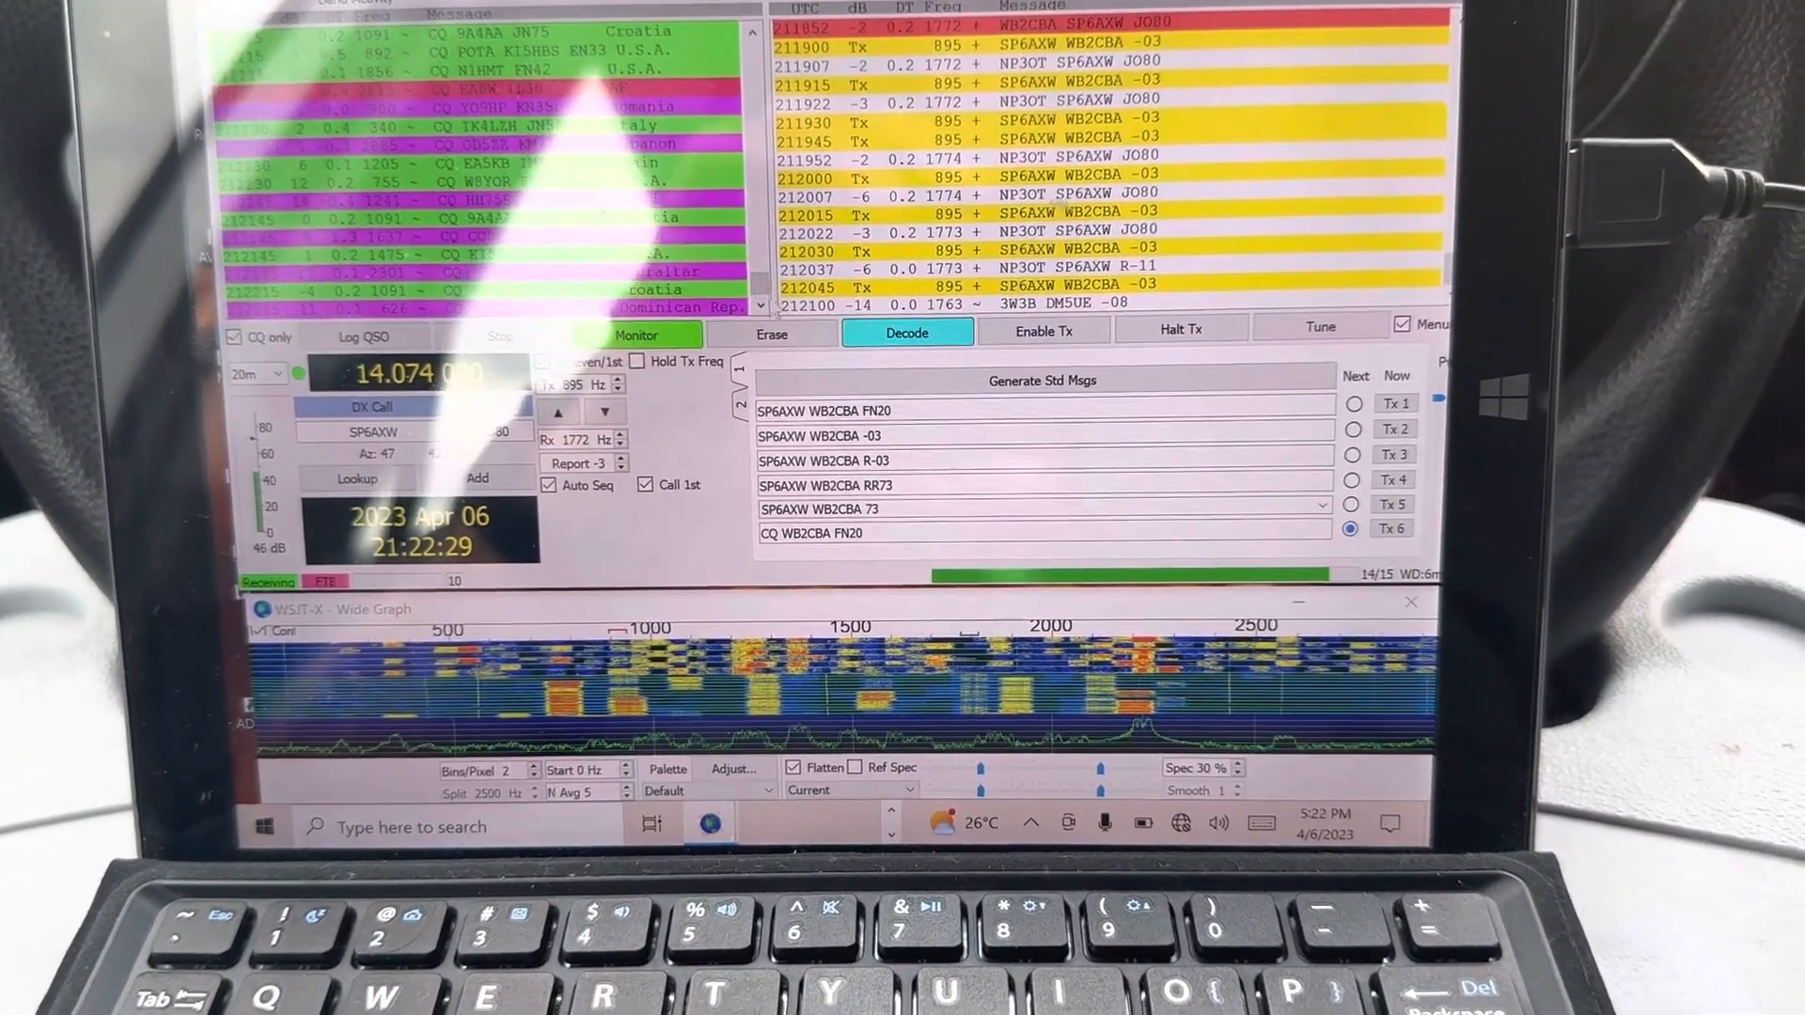
{"action": "left_click", "coordinate": [1044, 330]}
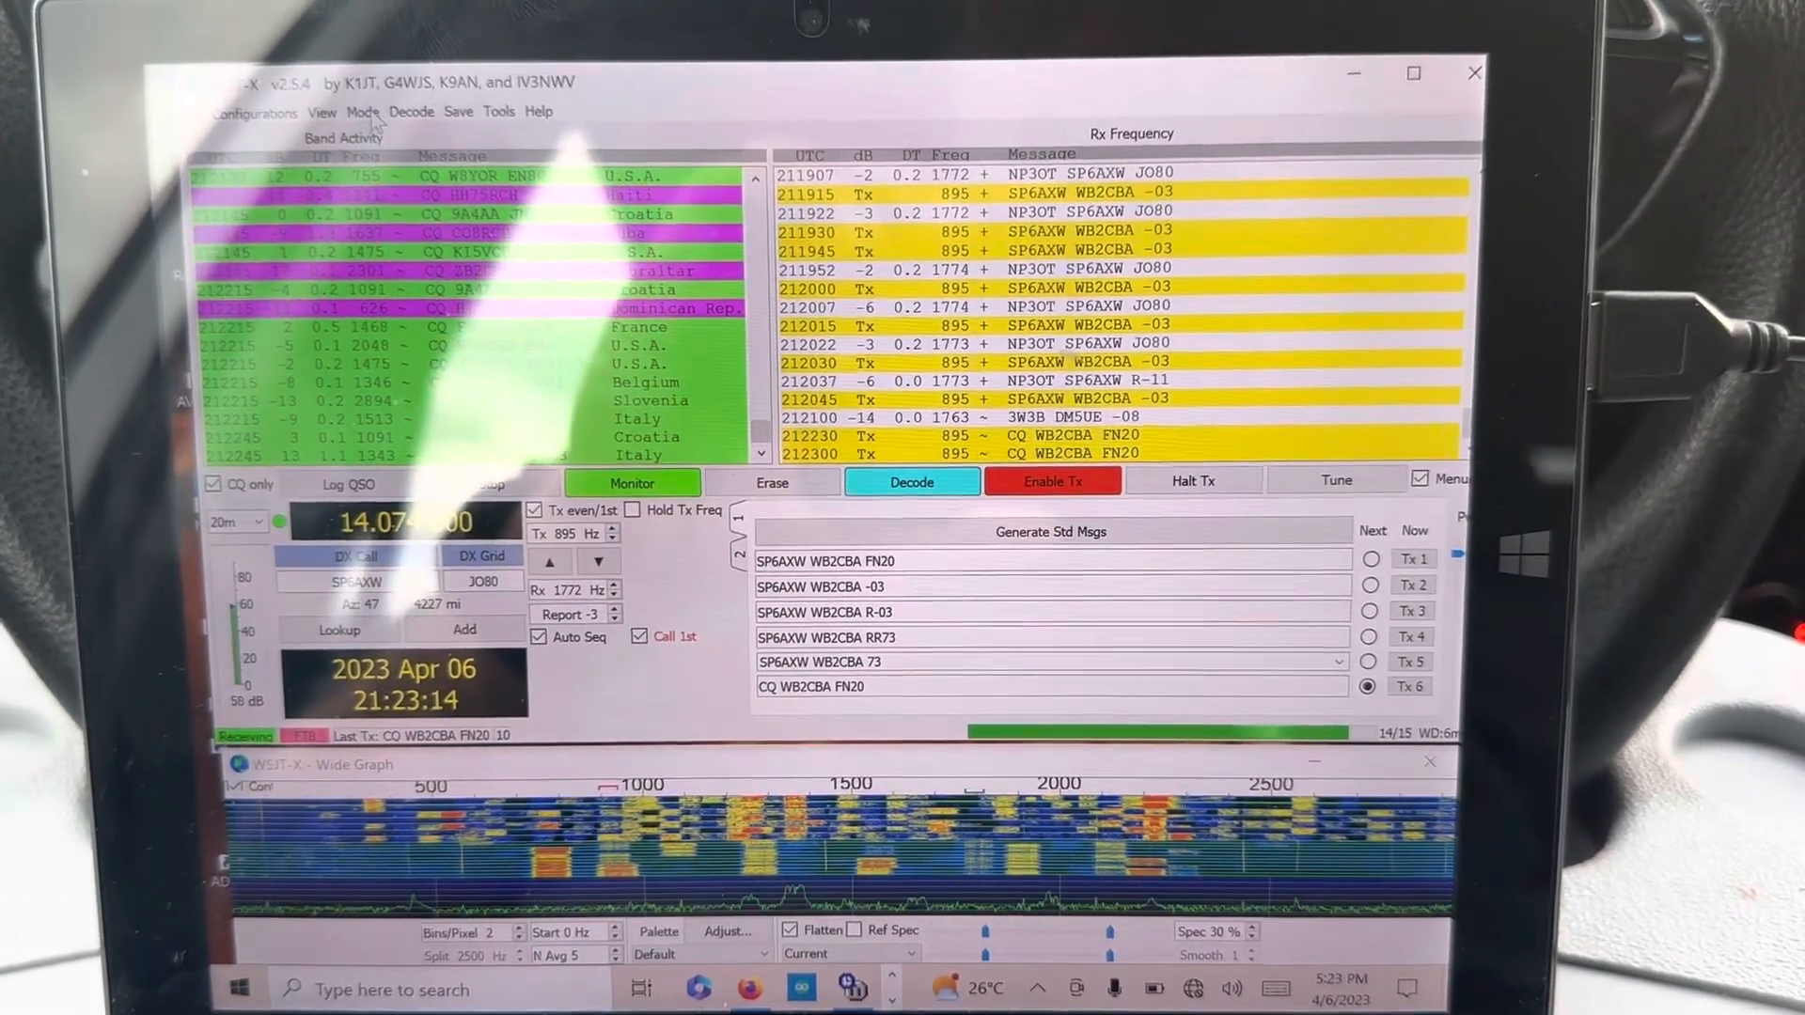
Select FT4 from the Mode menu in place of FT8
{"action": "left_click", "coordinate": [378, 138]}
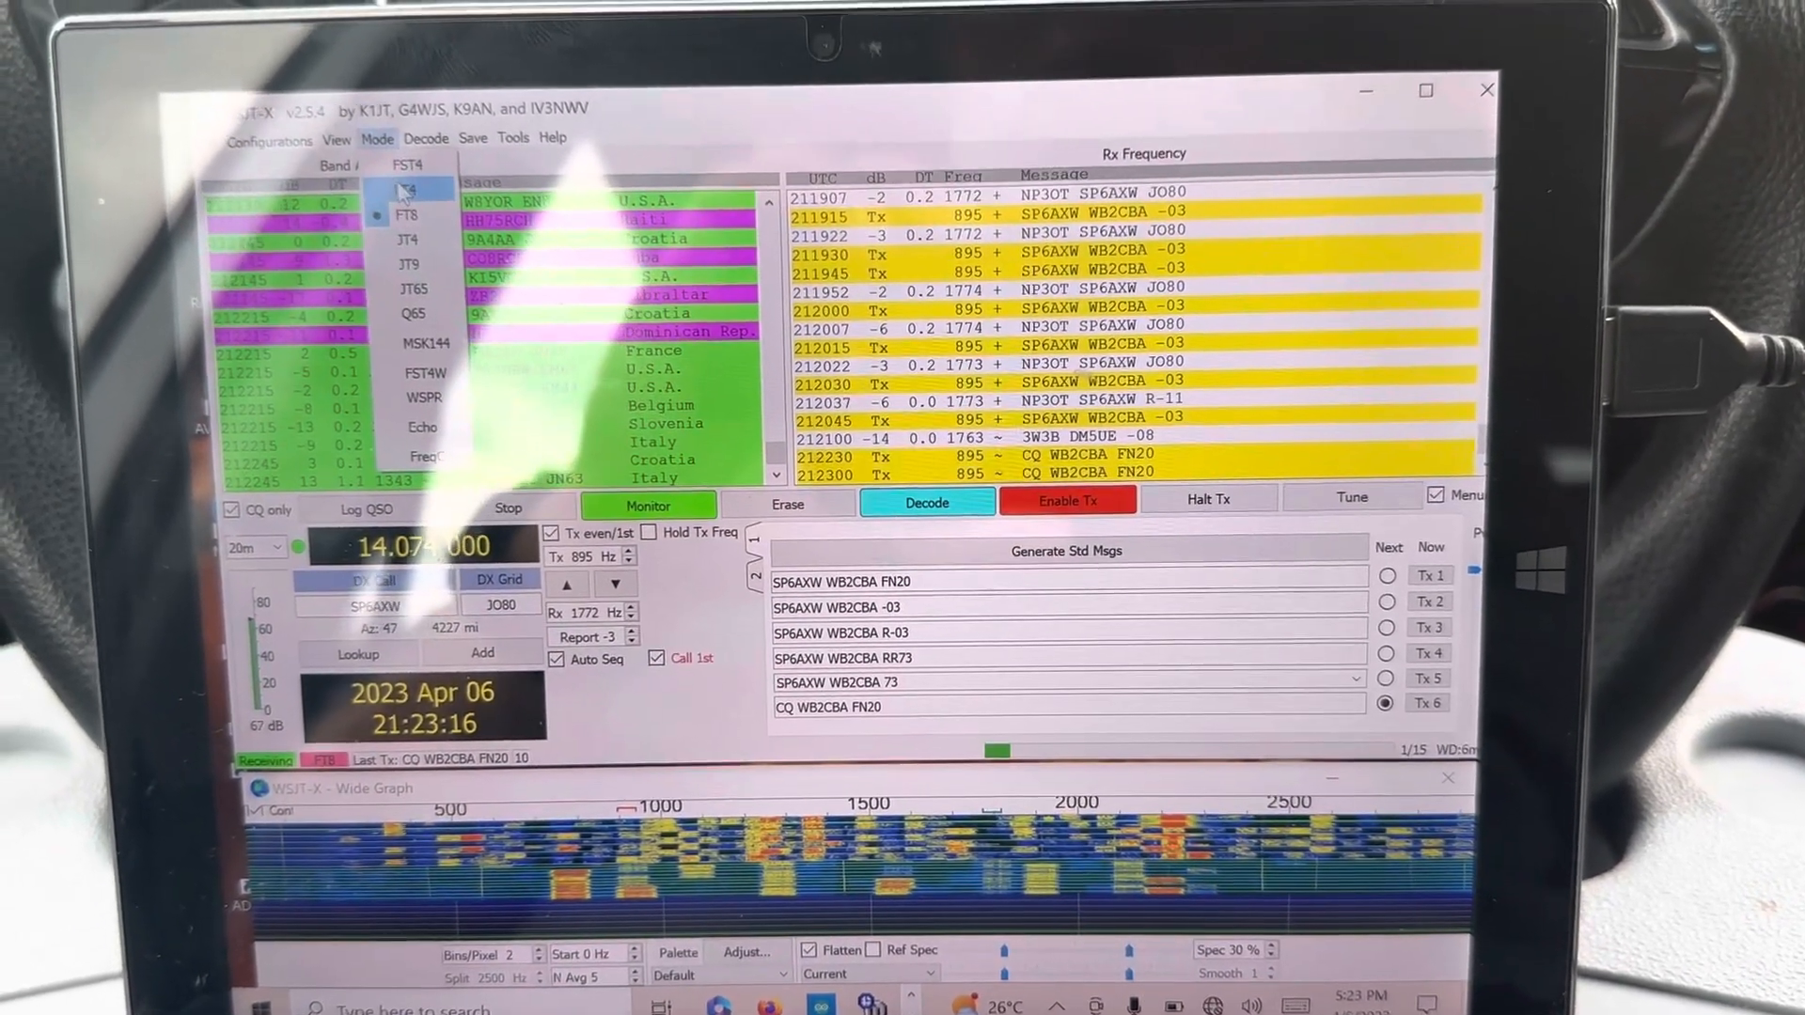
{"action": "left_click", "coordinate": [405, 191]}
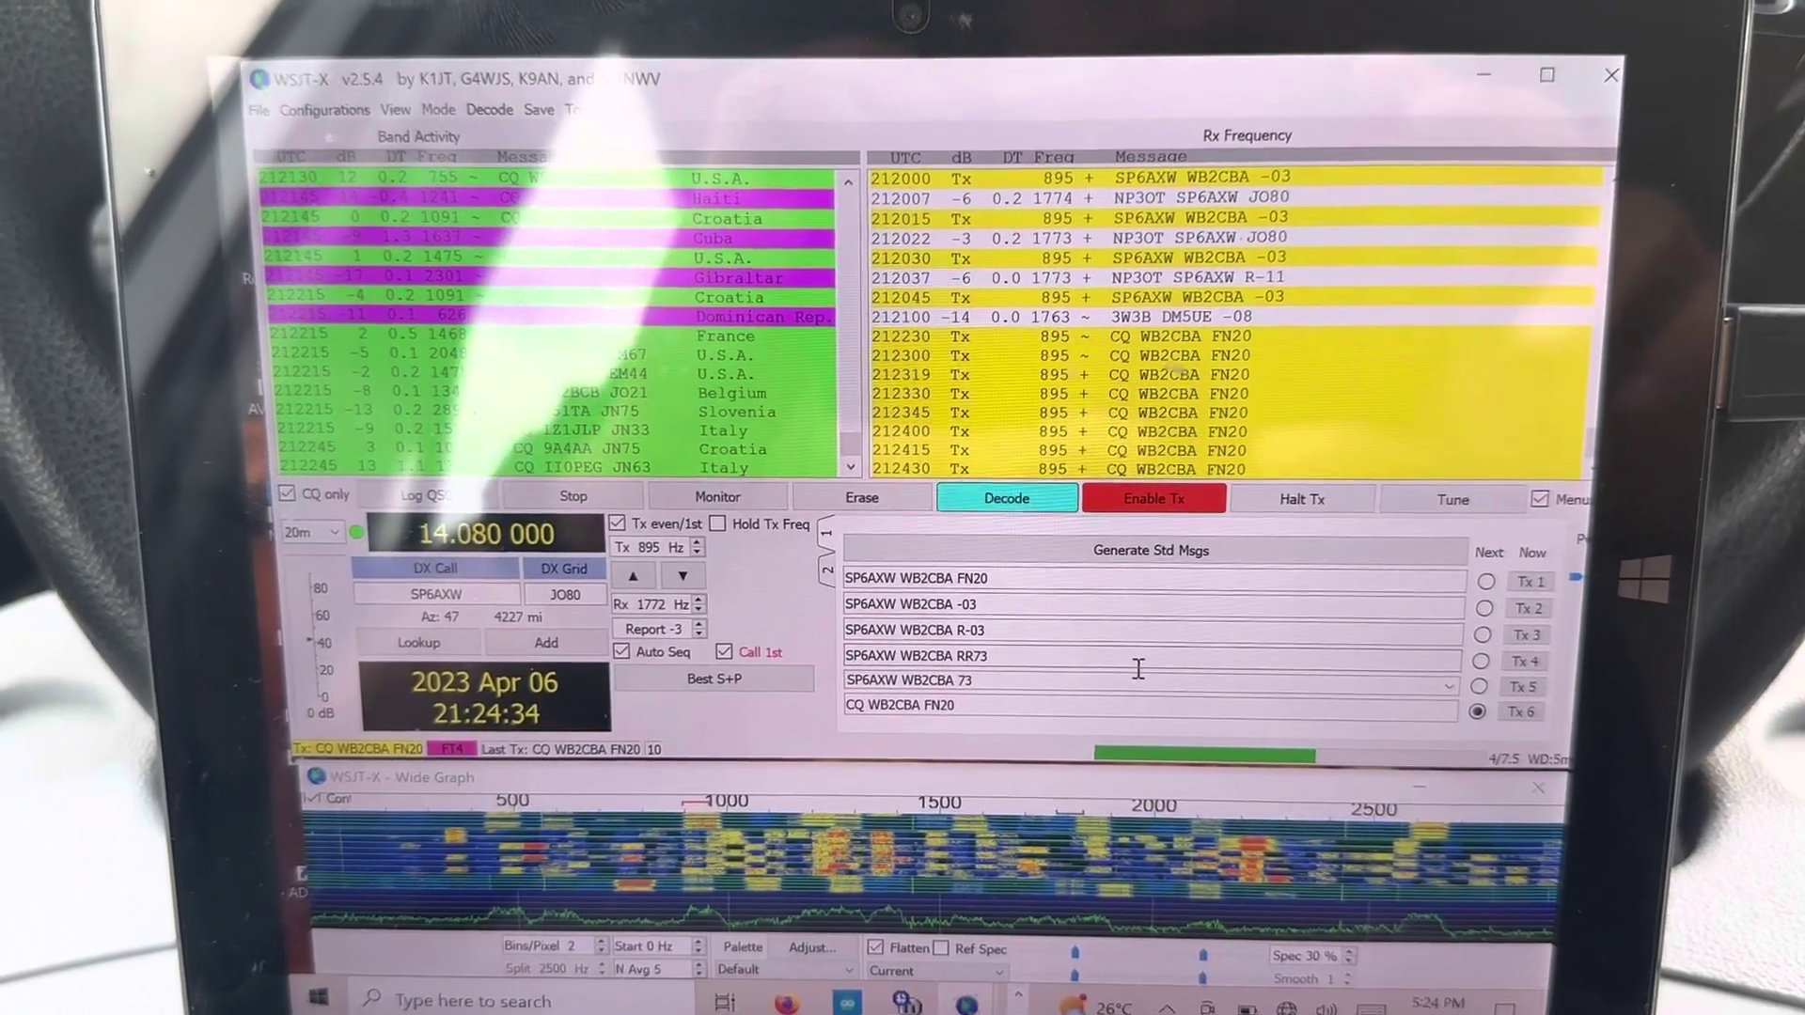
Enable Tx to keep calling CQ WB2CBA FN20 on FT4 at 14.080 MHz
{"action": "left_click", "coordinate": [718, 497]}
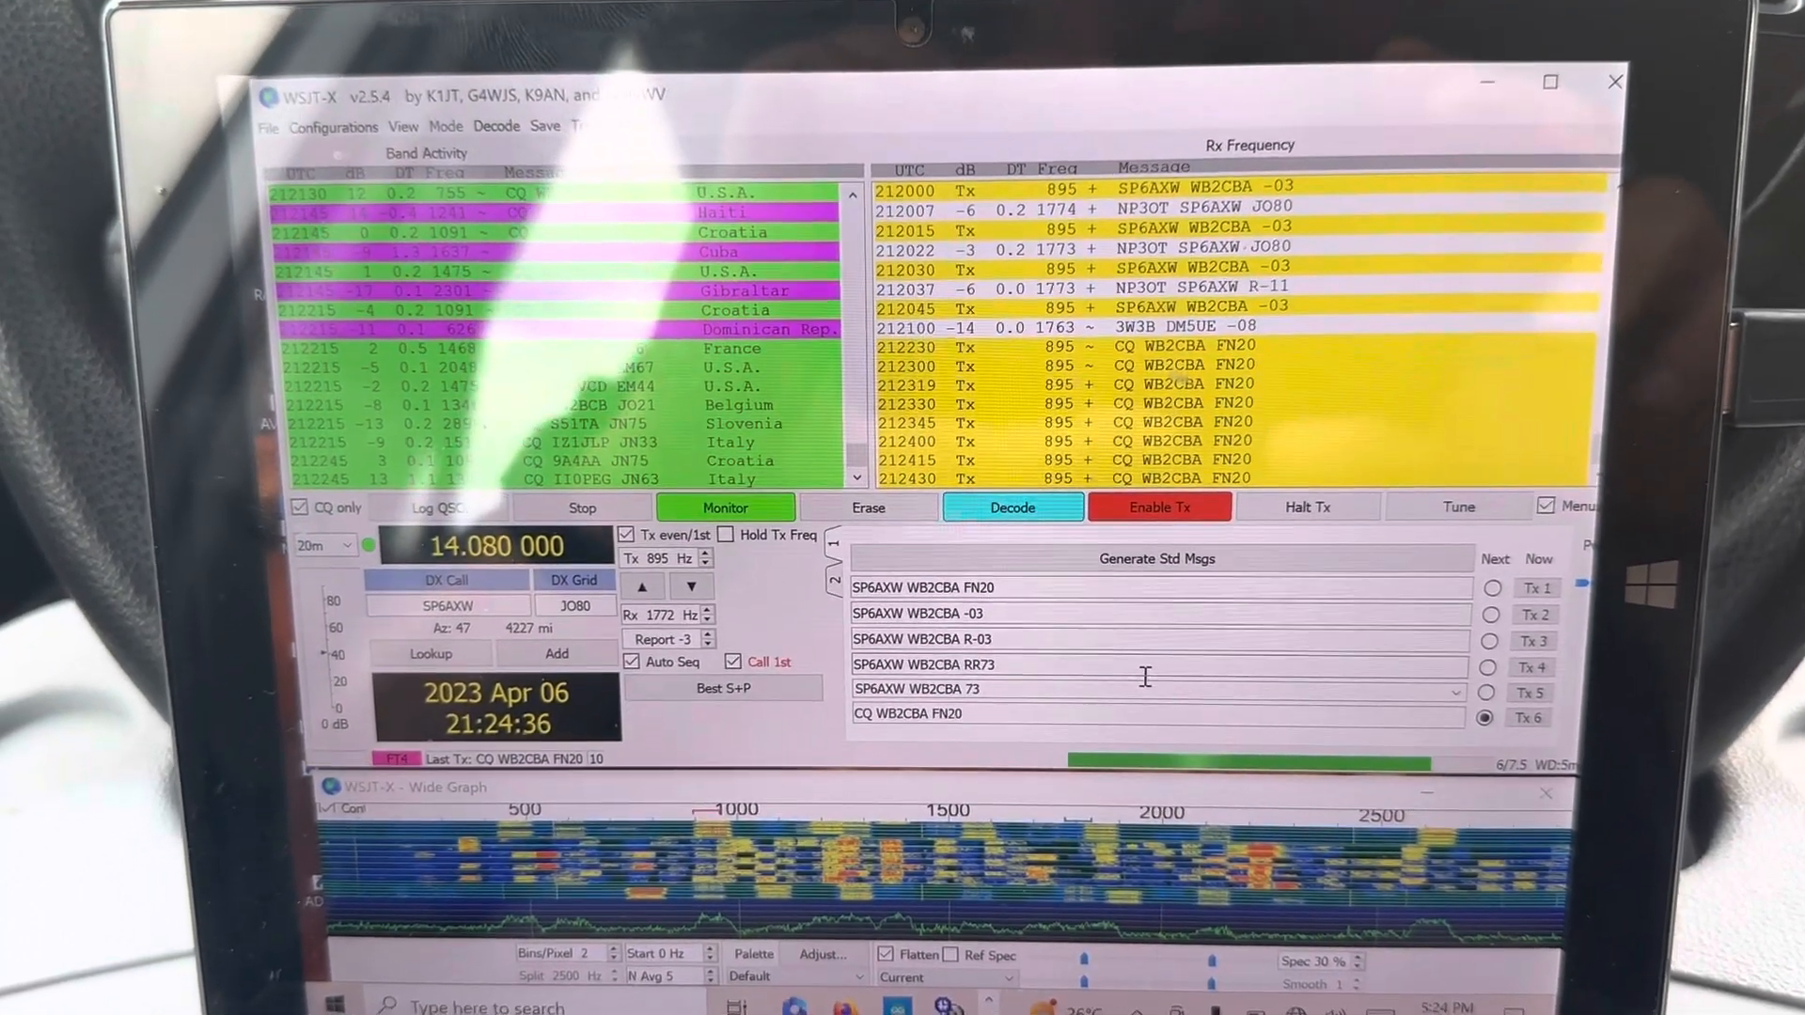